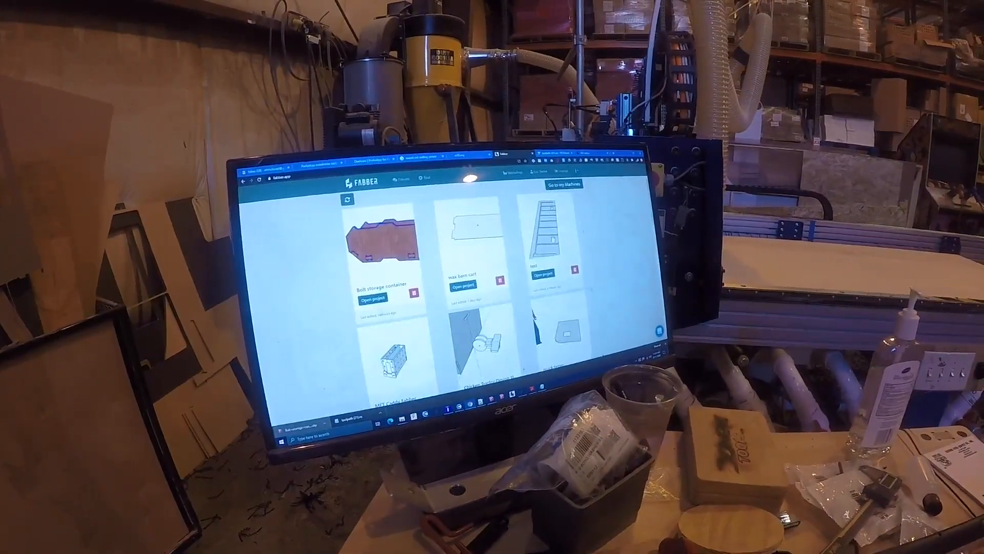
Step: Open the Bolt storage container project from the Fabber projects list
{"action": "left_click", "coordinate": [374, 297]}
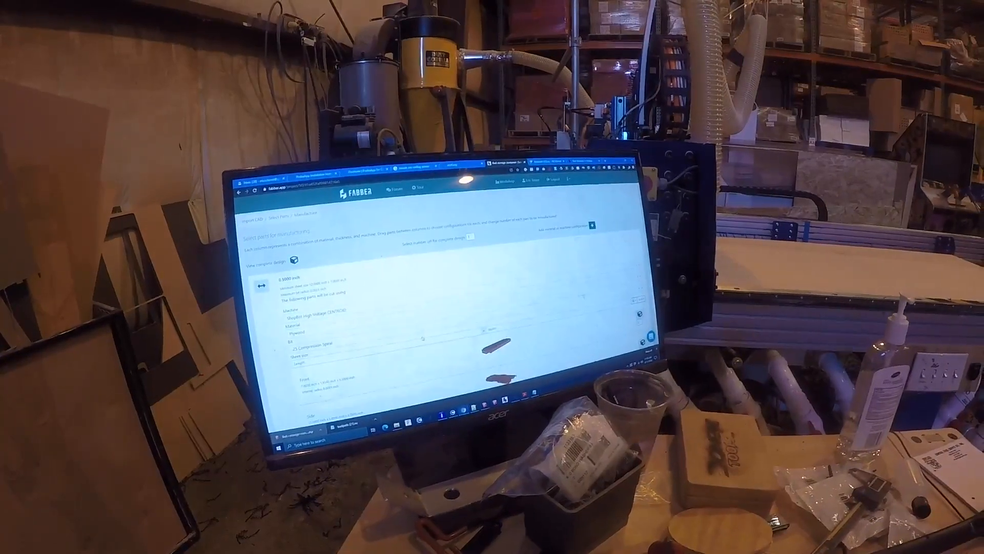